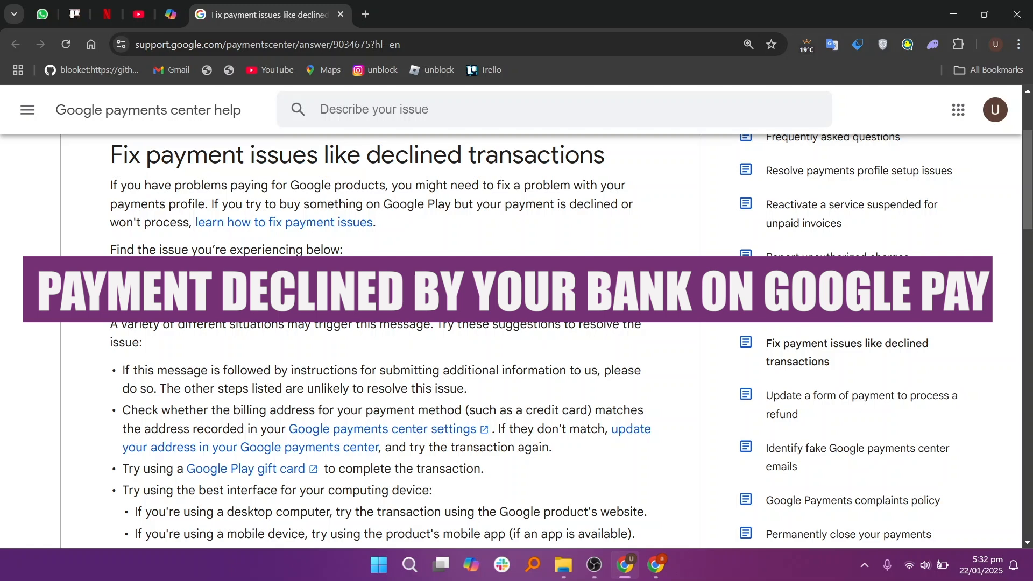
# Step: Scroll the declined-transactions article down to the "Your transaction cannot be completed" tips
pyautogui.scroll(-3)
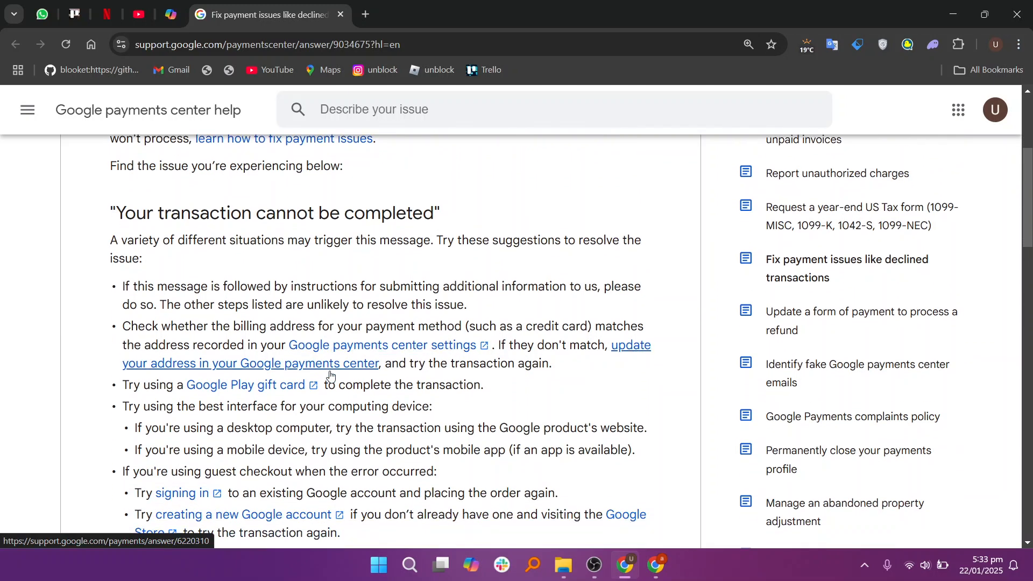
pyautogui.scroll(-3)
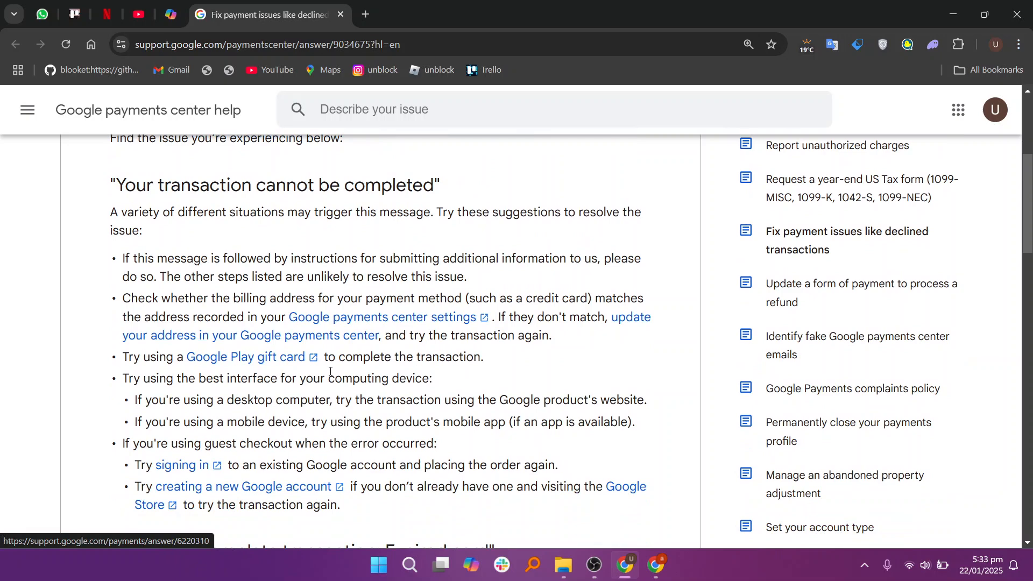
pyautogui.scroll(-3)
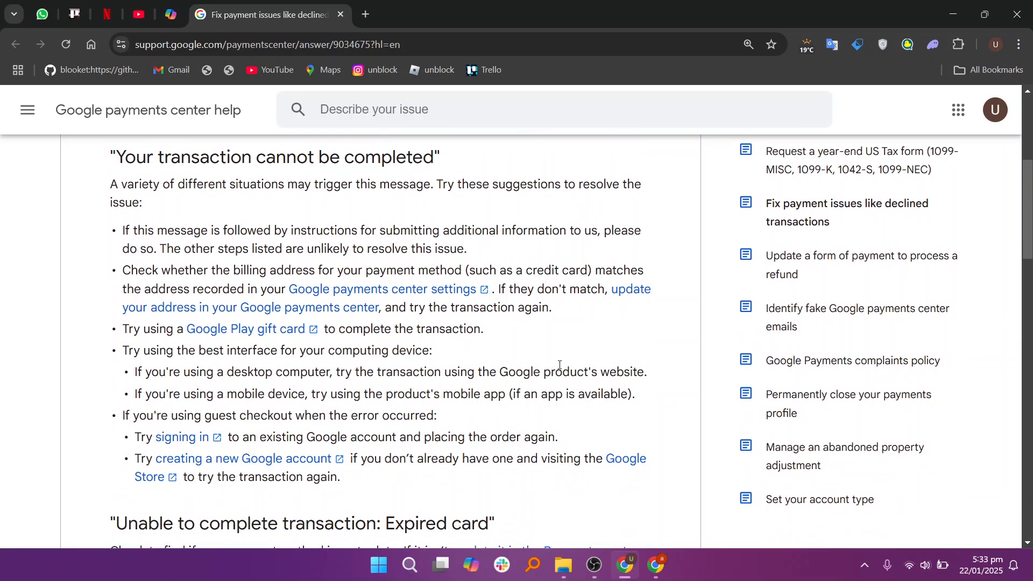
pyautogui.moveTo(560, 369)
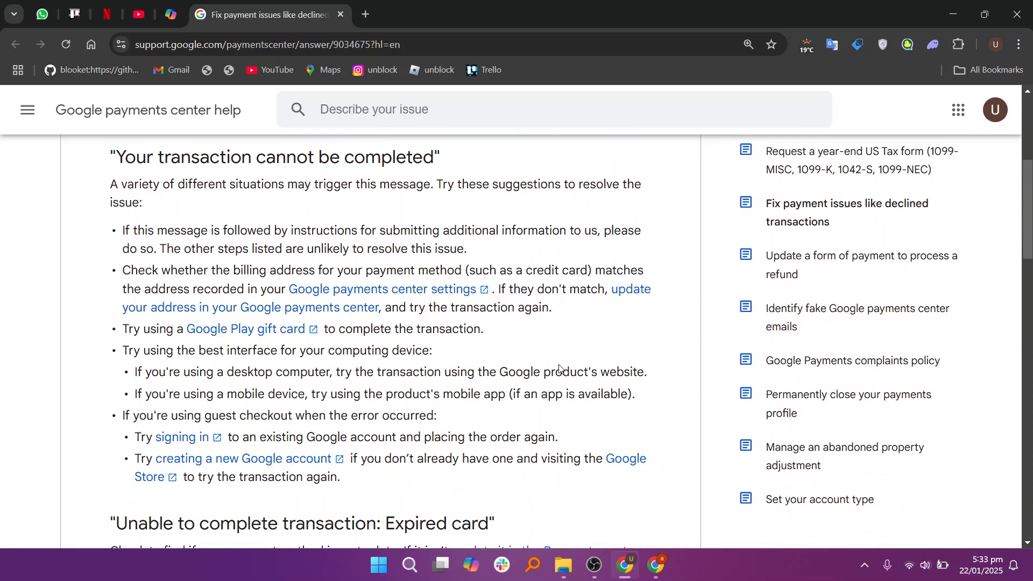
pyautogui.moveTo(560, 366)
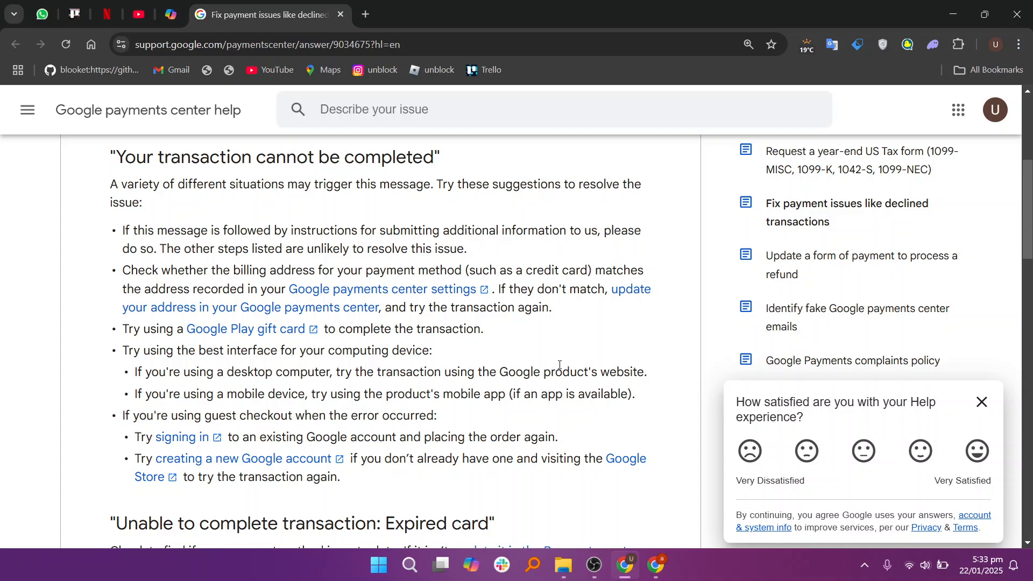
pyautogui.moveTo(982, 402)
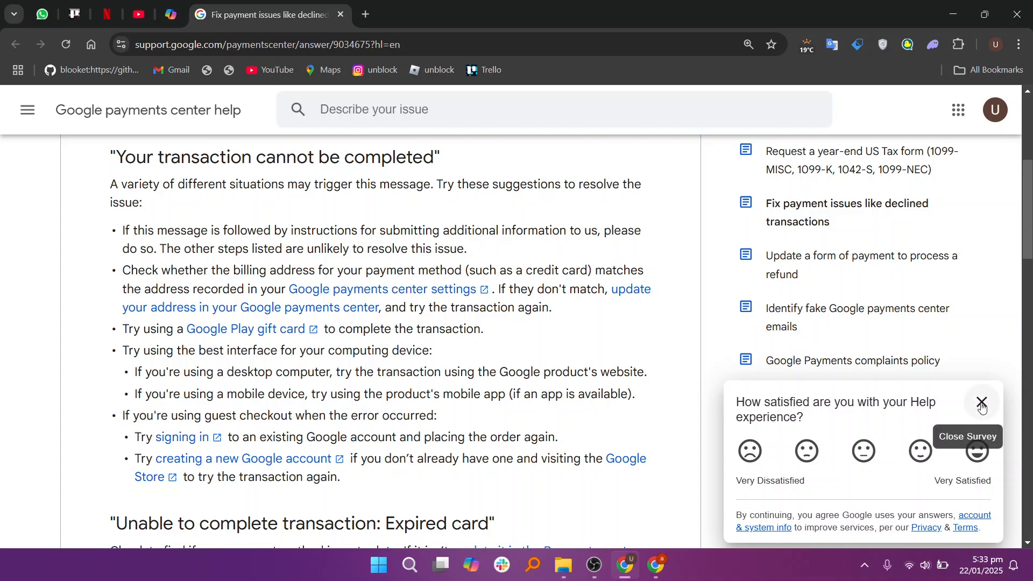
# Step: Close the Help satisfaction survey so the "Expired card" section is readable
pyautogui.click(981, 400)
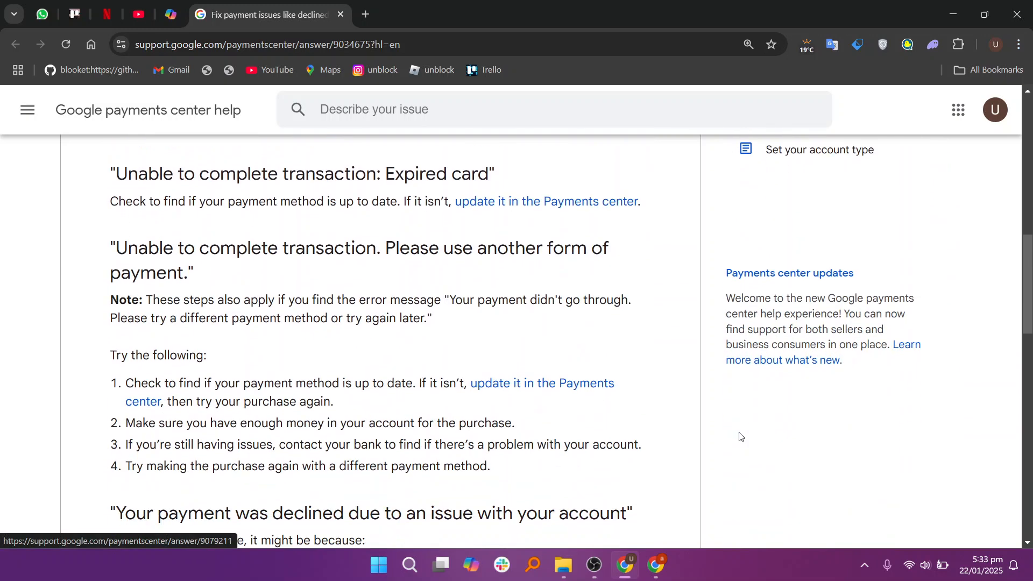
# Step: Scroll to the account-issue decline and "Low card balance" sections
pyautogui.scroll(-3)
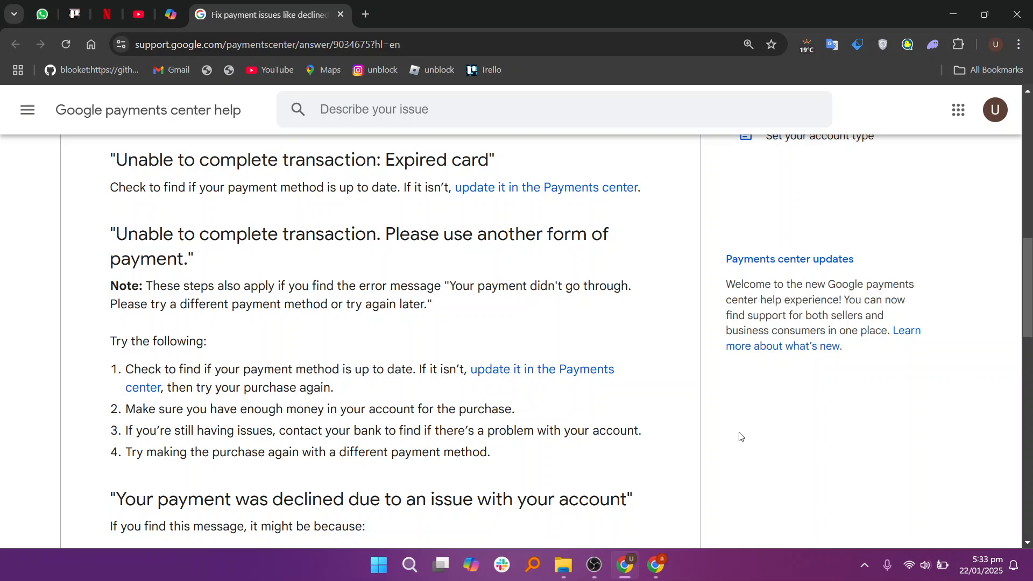
pyautogui.scroll(-3)
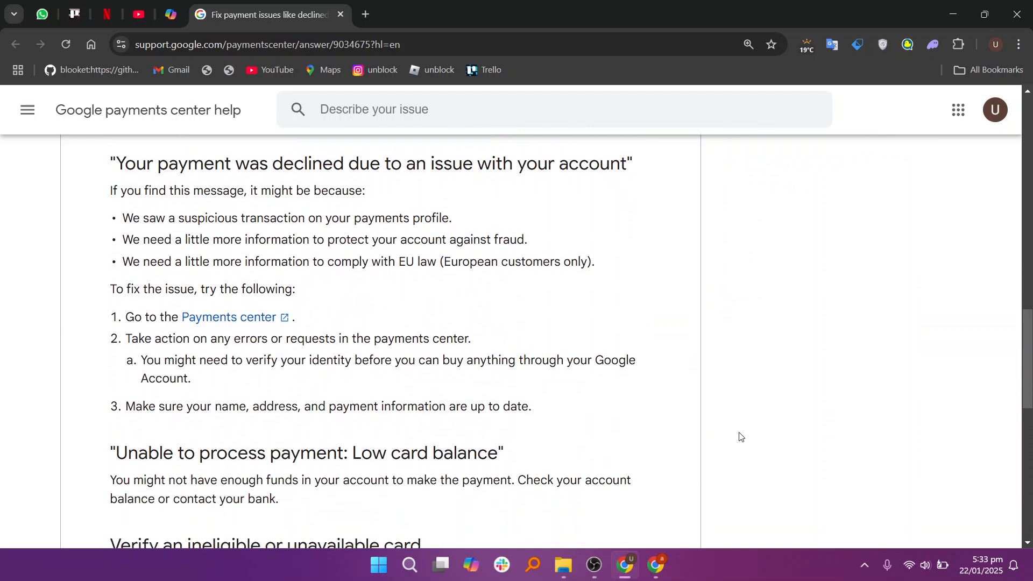